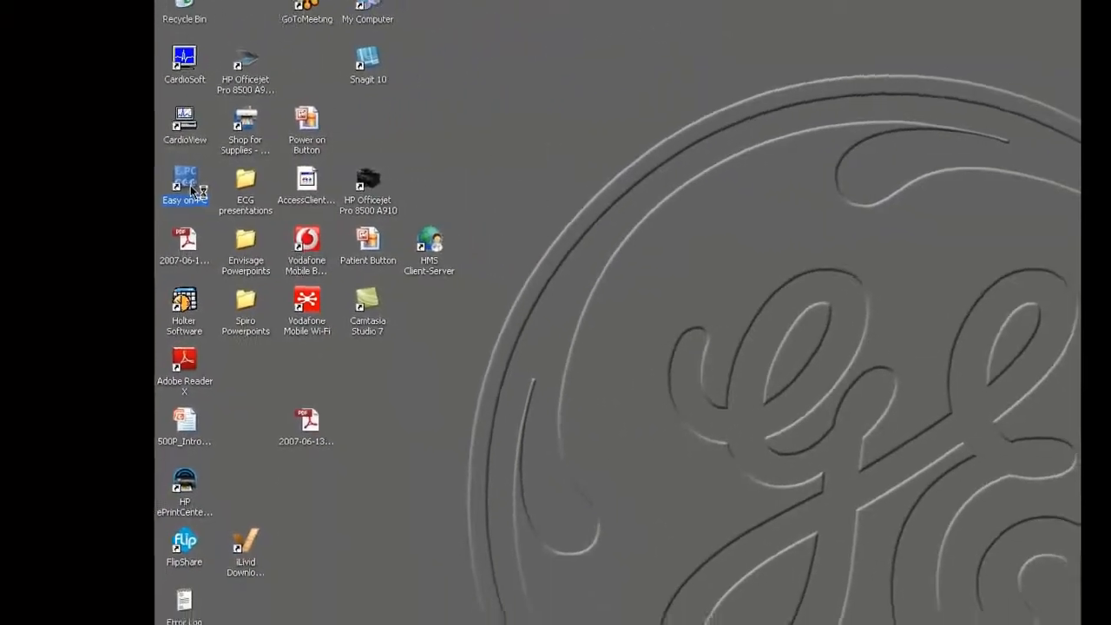
# Launch Easy on-PC from its desktop shortcut to reach the main menu.
pyautogui.doubleClick(185, 183)
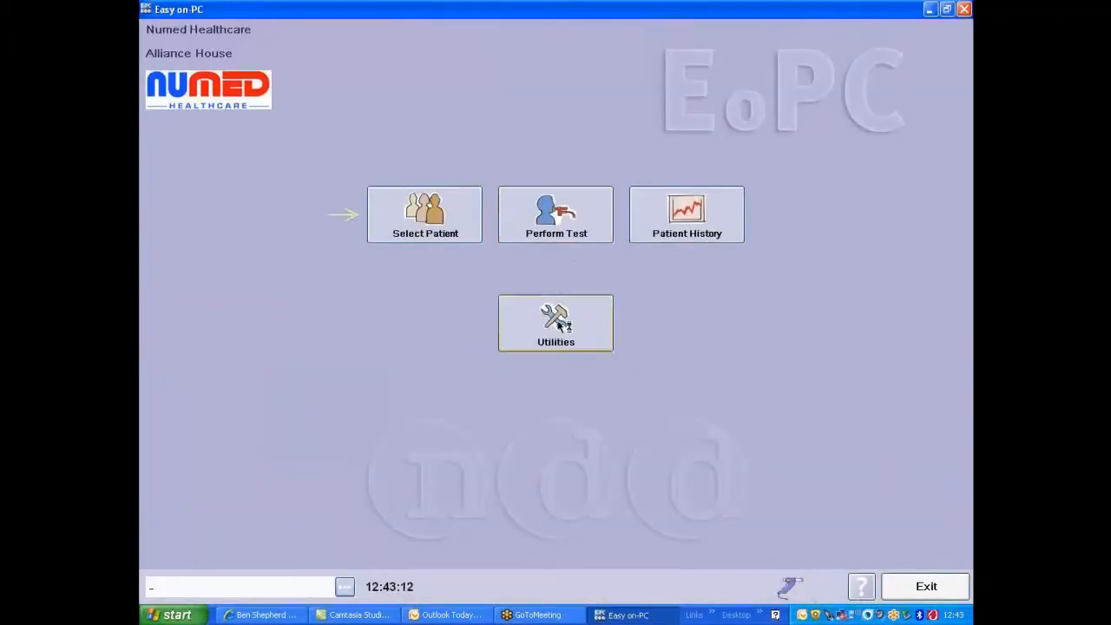
# Start a Syringe Calibration Check from Utilities via Check Calibration.
pyautogui.click(556, 323)
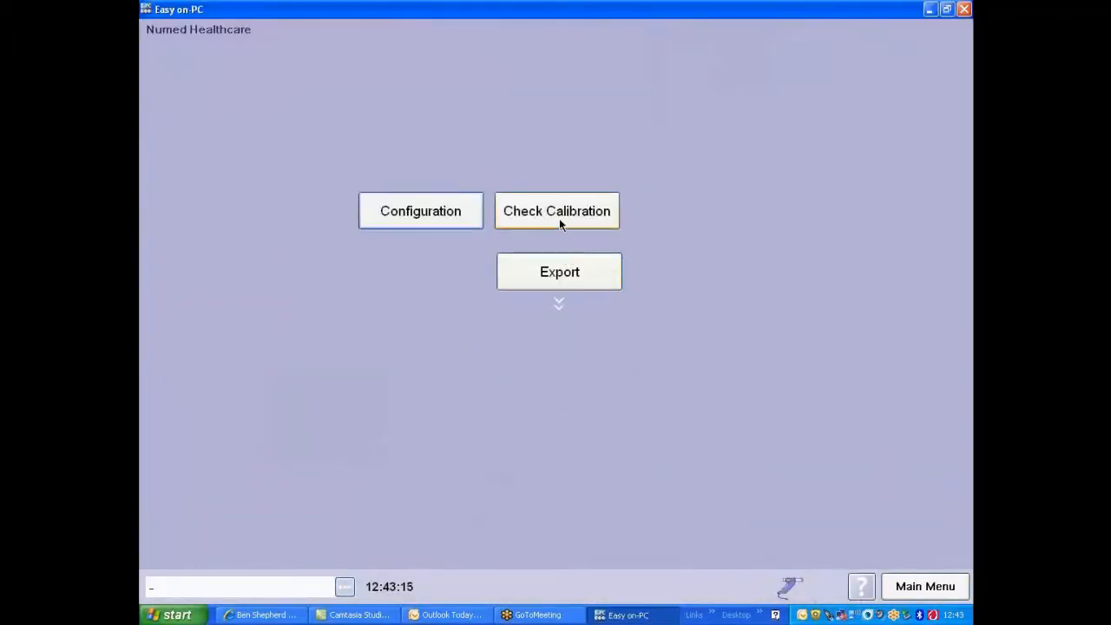
pyautogui.click(556, 212)
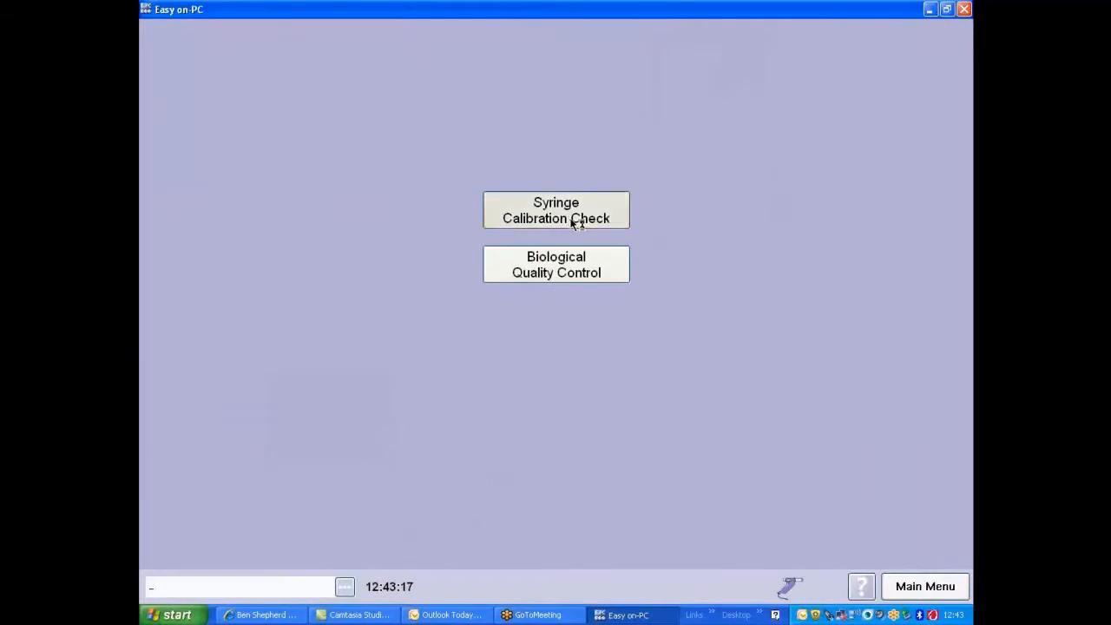
pyautogui.click(556, 210)
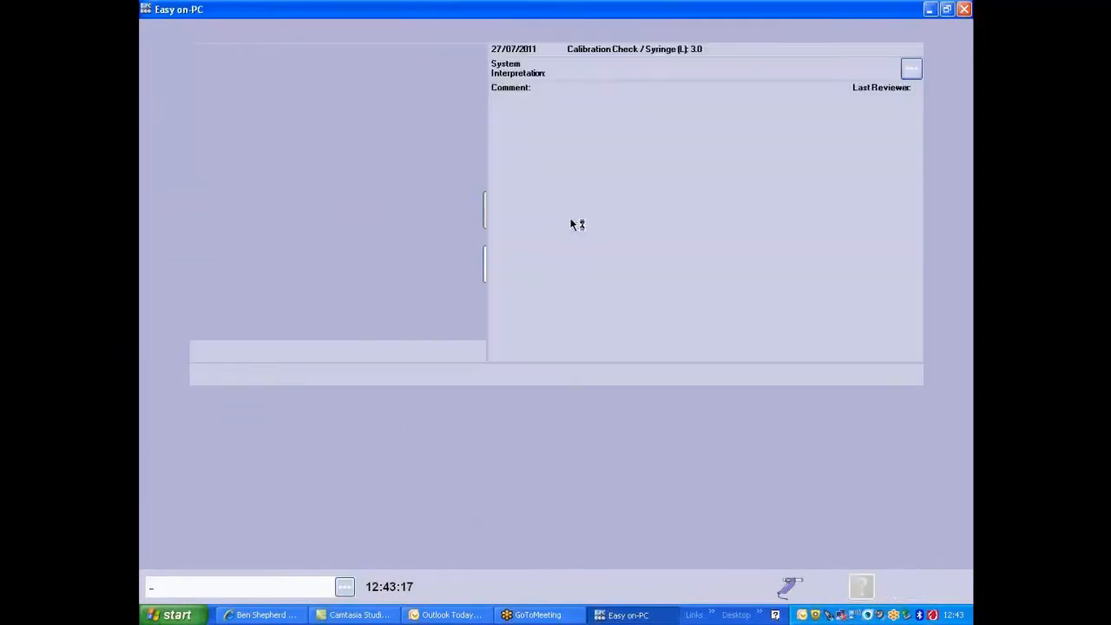